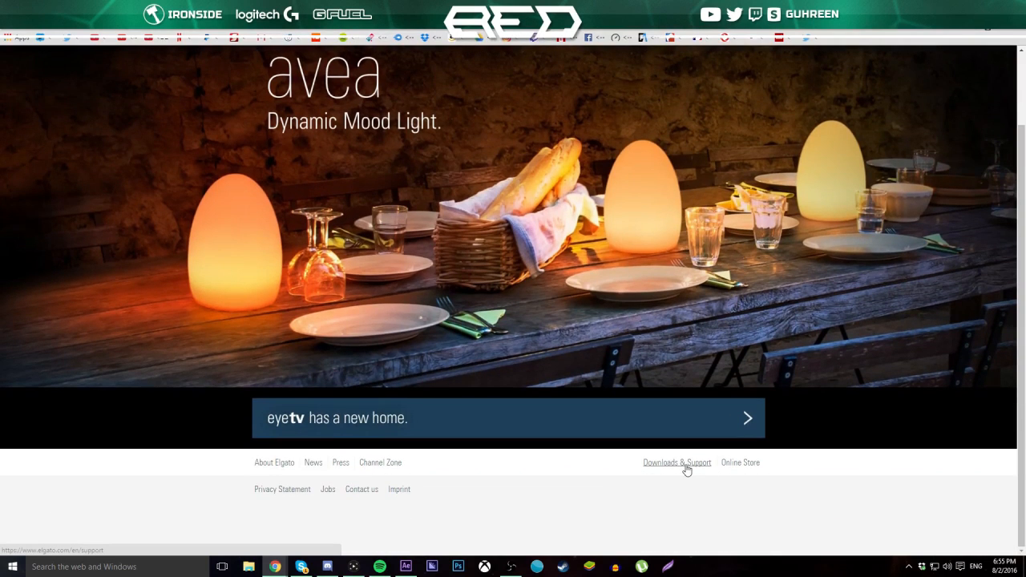
Step: From Elgato's Downloads & Support page, reach the Game Capture HD60 Pro downloads and request Game Capture 3.2 for Windows
left_click(677, 462)
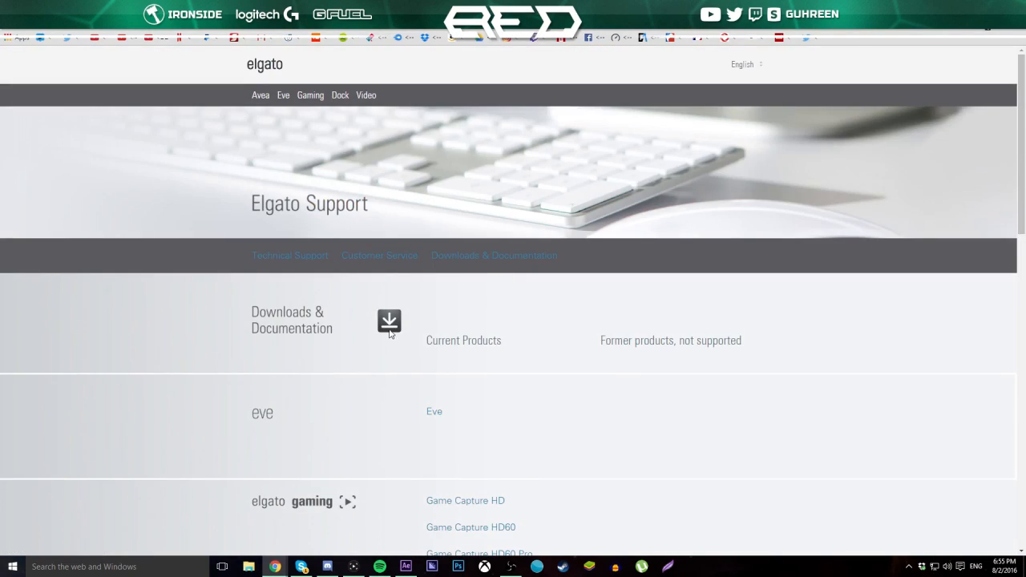
scroll("down", 3)
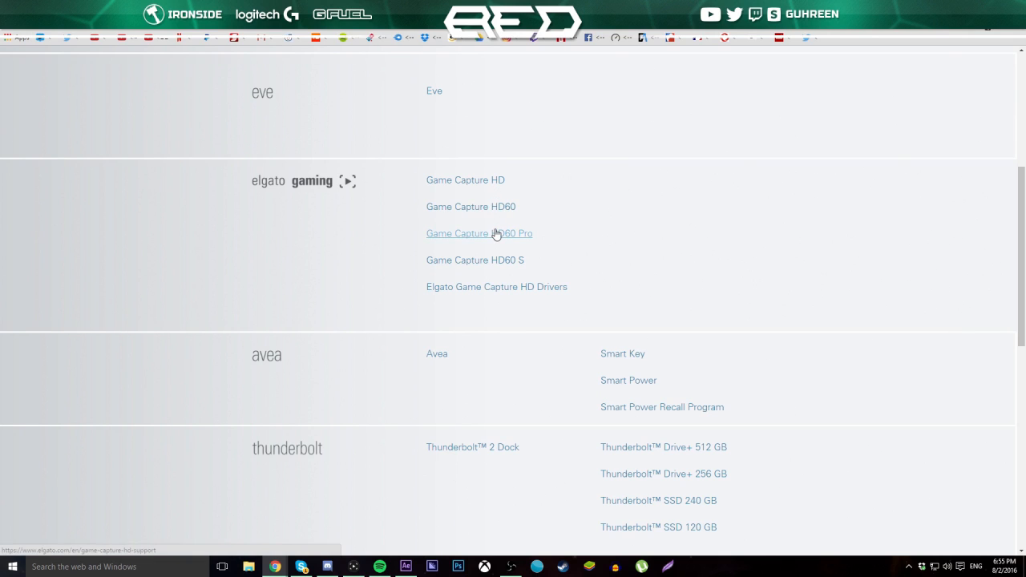
left_click(478, 232)
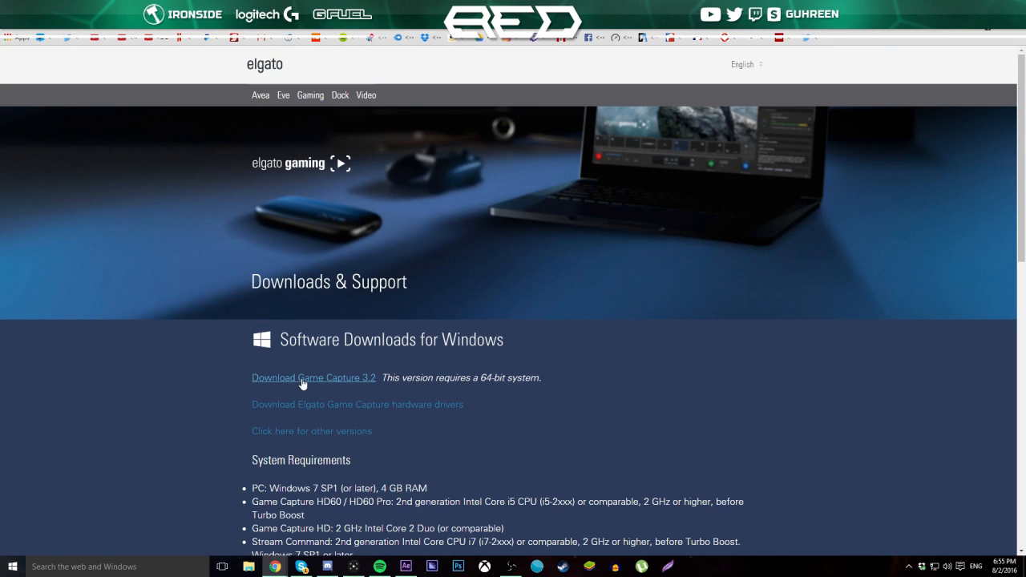
left_click(314, 378)
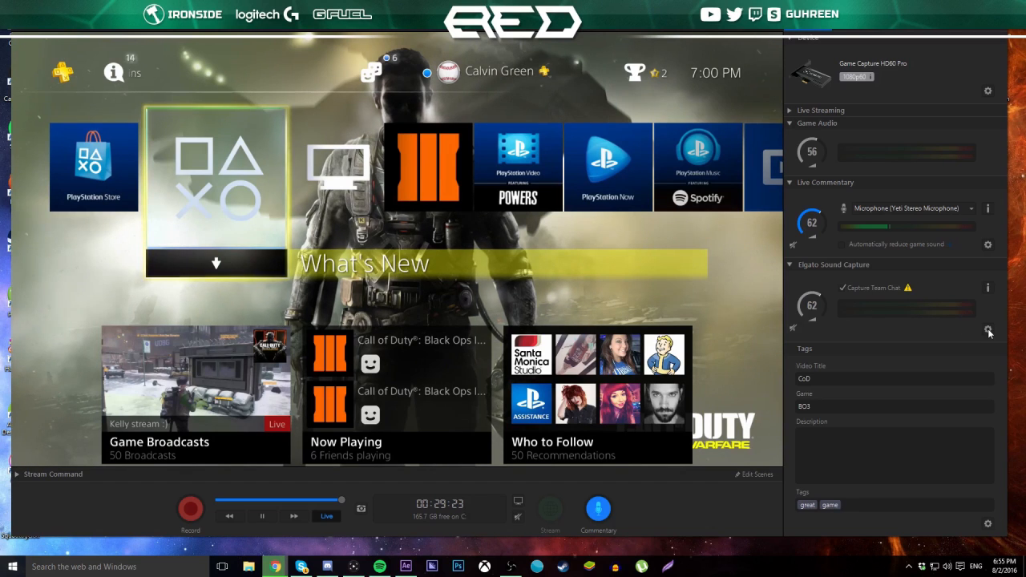
Step: In Sound Capture settings choose Team Chat and reset all settings to defaults, confirming
left_click(987, 330)
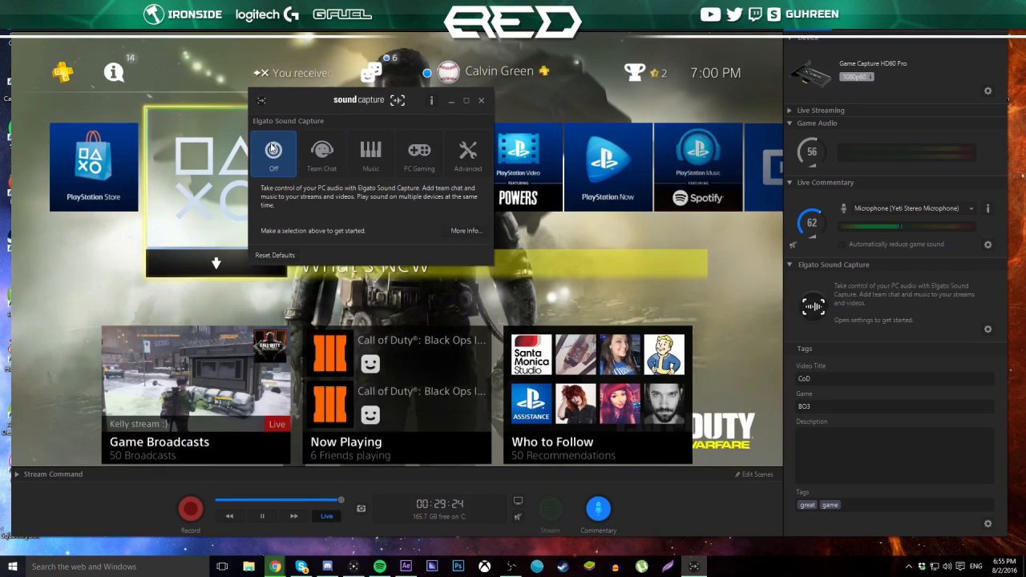
left_click(321, 152)
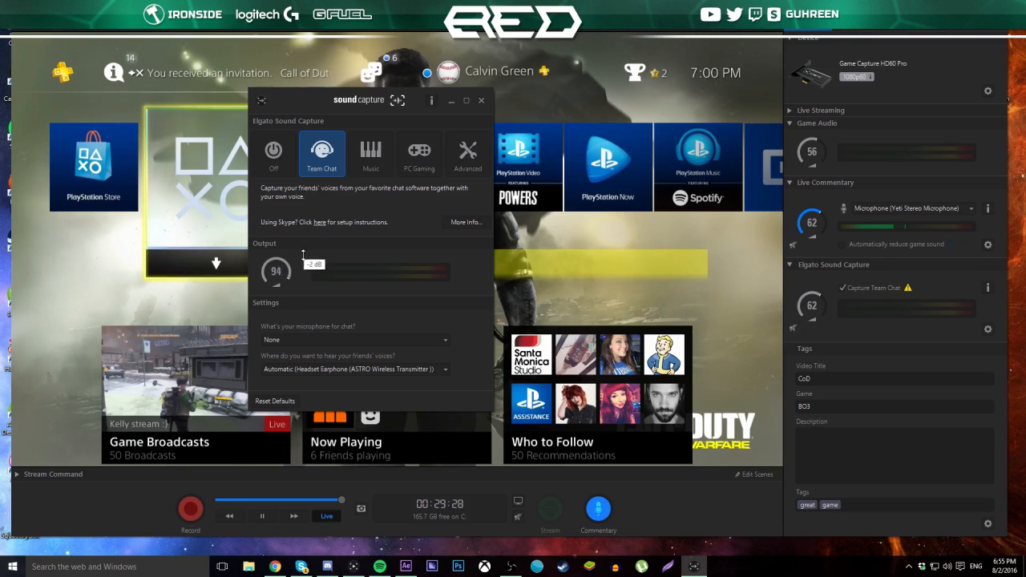
left_click(276, 401)
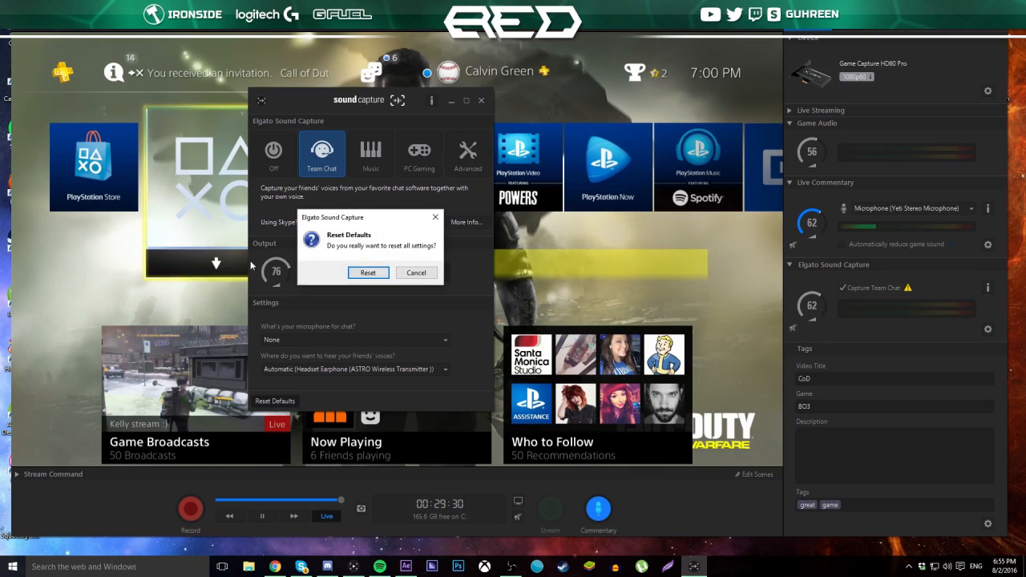
left_click(369, 273)
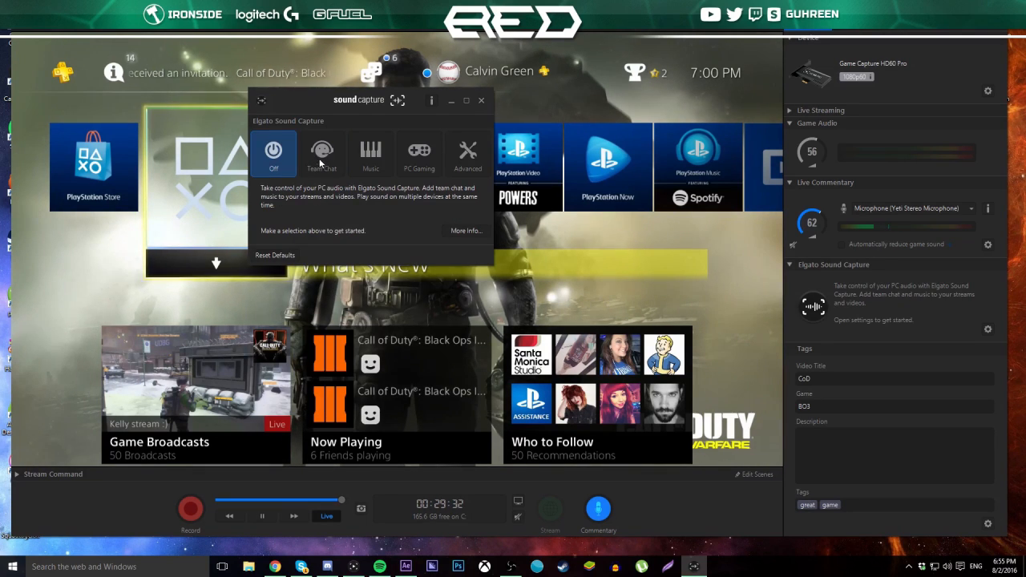
Step: Reselect Team Chat with microphone None and friends' voices on the ASTRO headset, then close
left_click(320, 152)
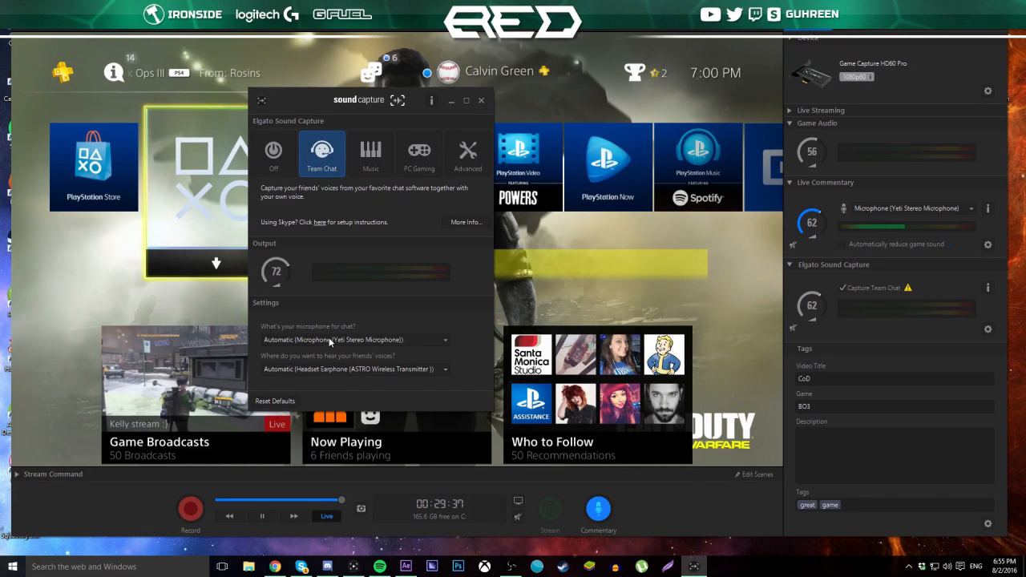
left_click(353, 340)
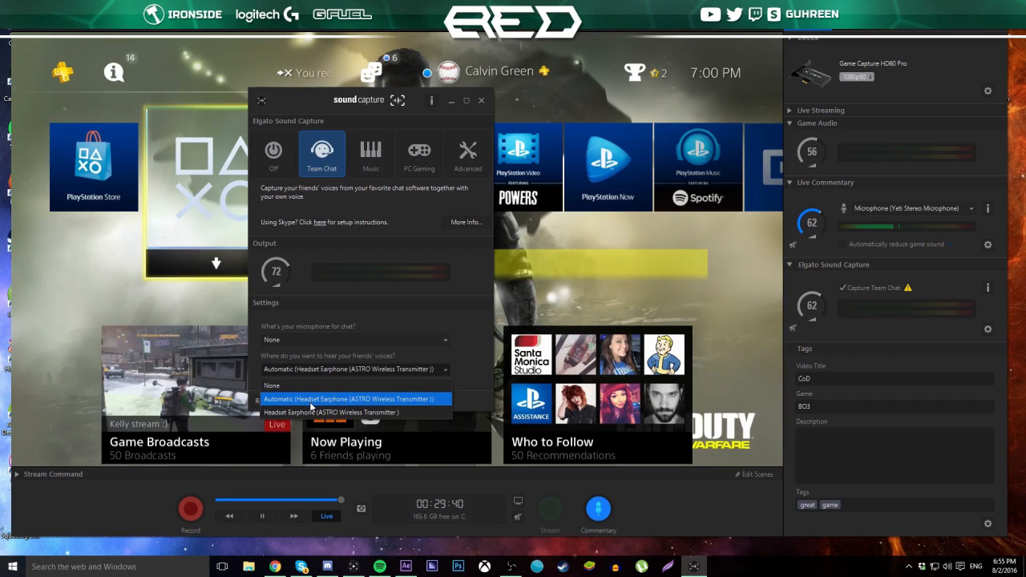
left_click(352, 398)
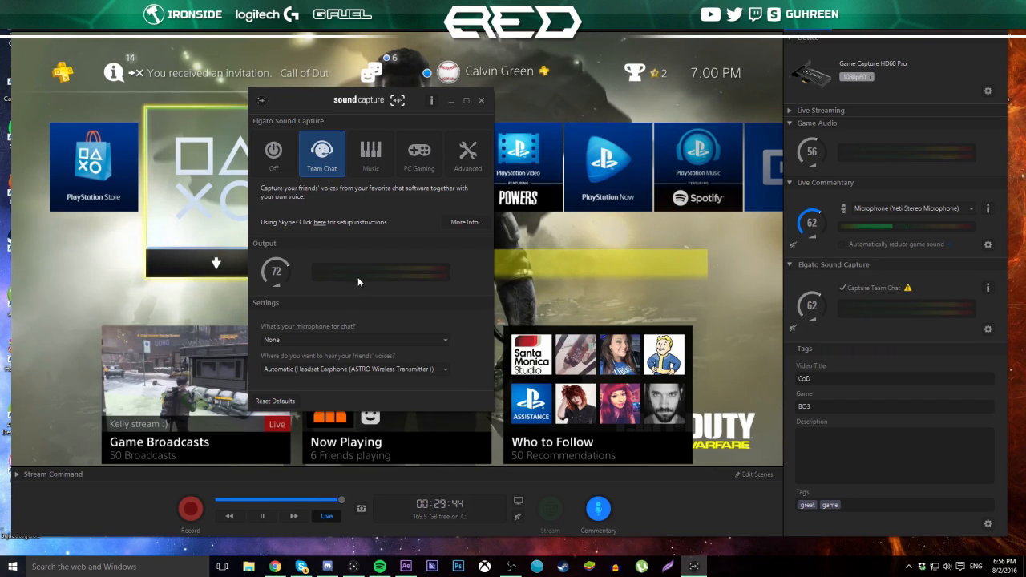
left_click(481, 100)
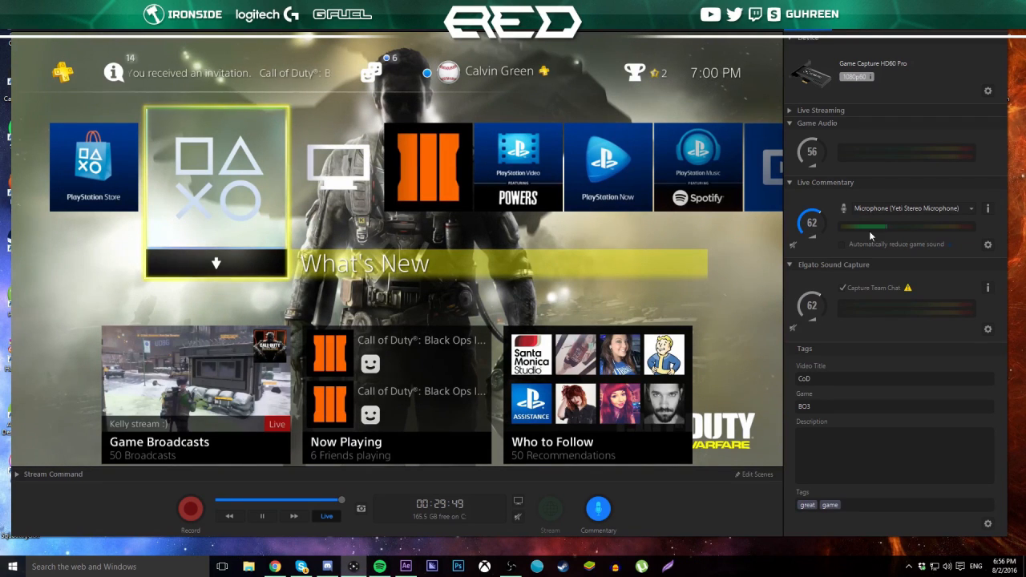
left_click(982, 208)
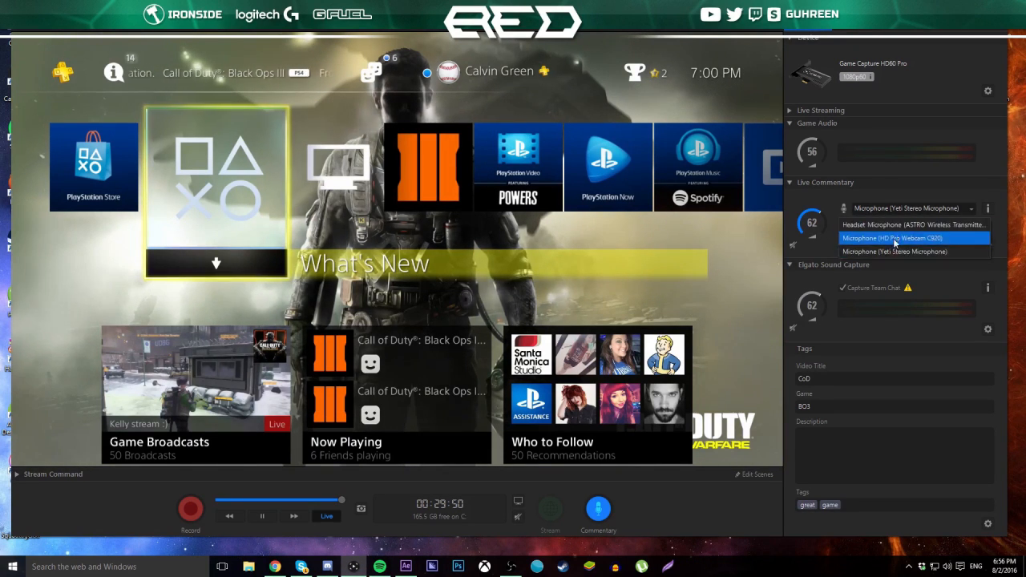
left_click(895, 250)
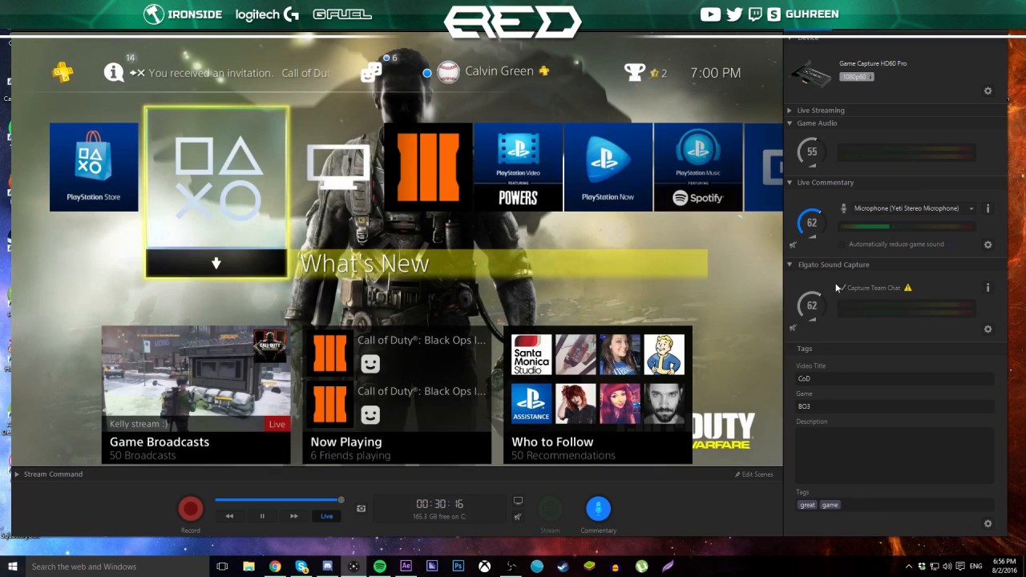
left_click(838, 287)
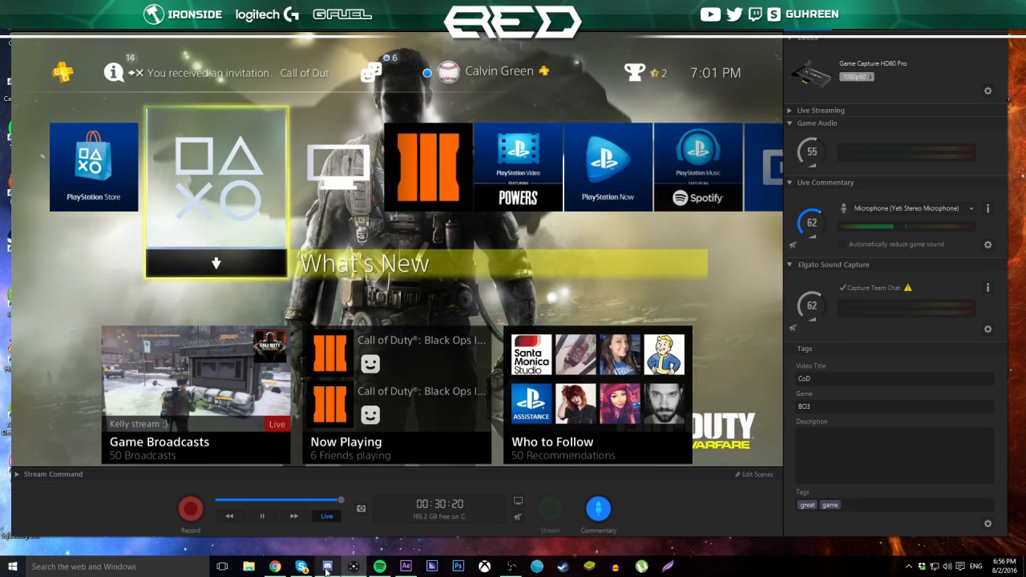
Step: In Discord's Voice settings set Output Device to Speakers (Elgato Sound Capture) and finish with Done
left_click(327, 568)
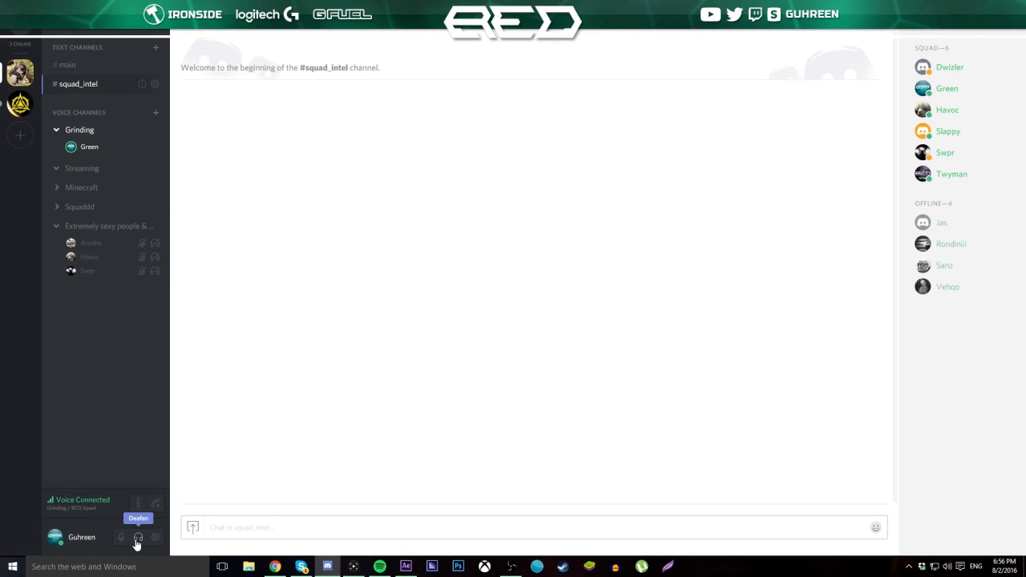
mouse_move(154, 537)
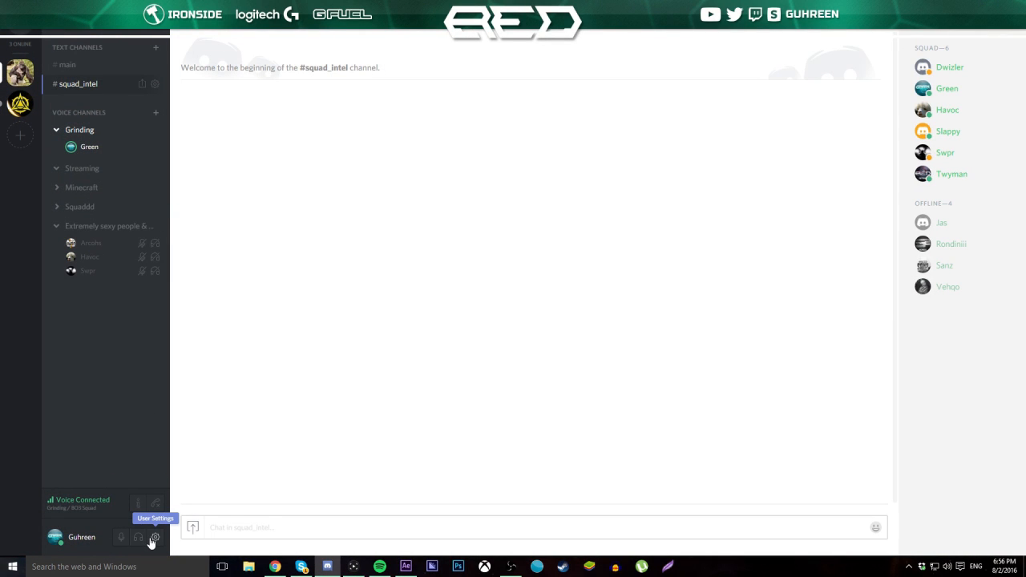
left_click(154, 538)
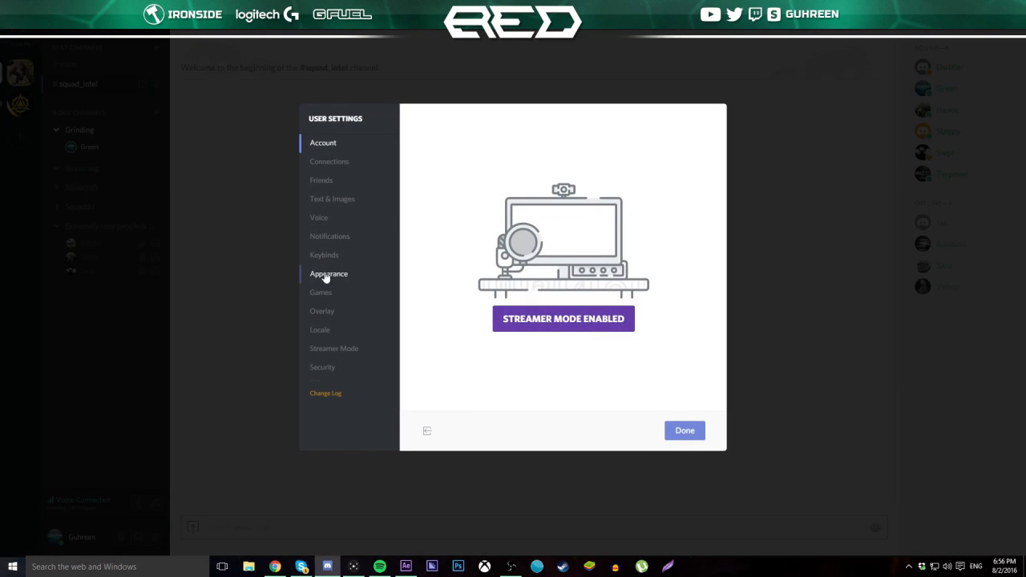
left_click(318, 218)
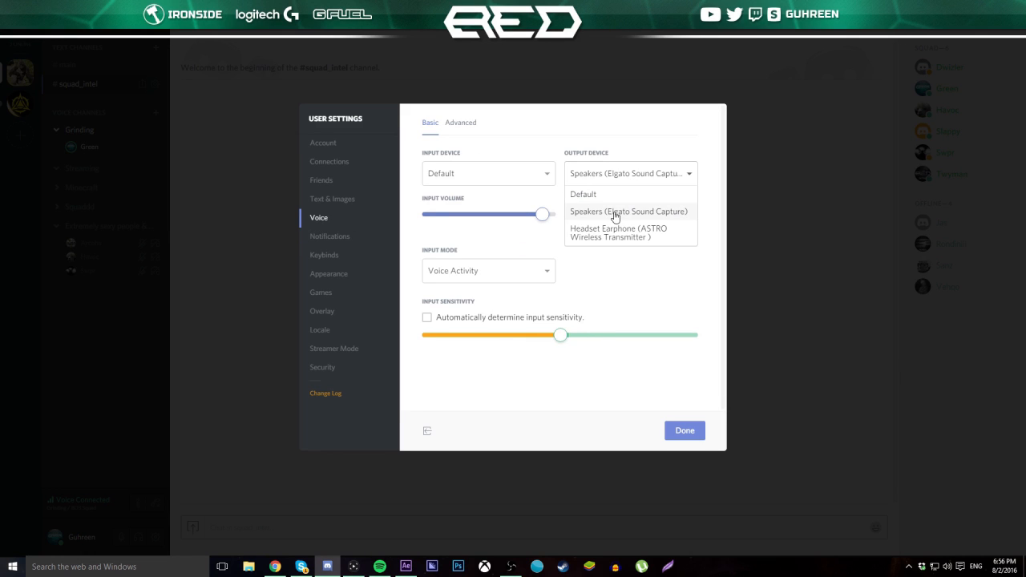
left_click(628, 212)
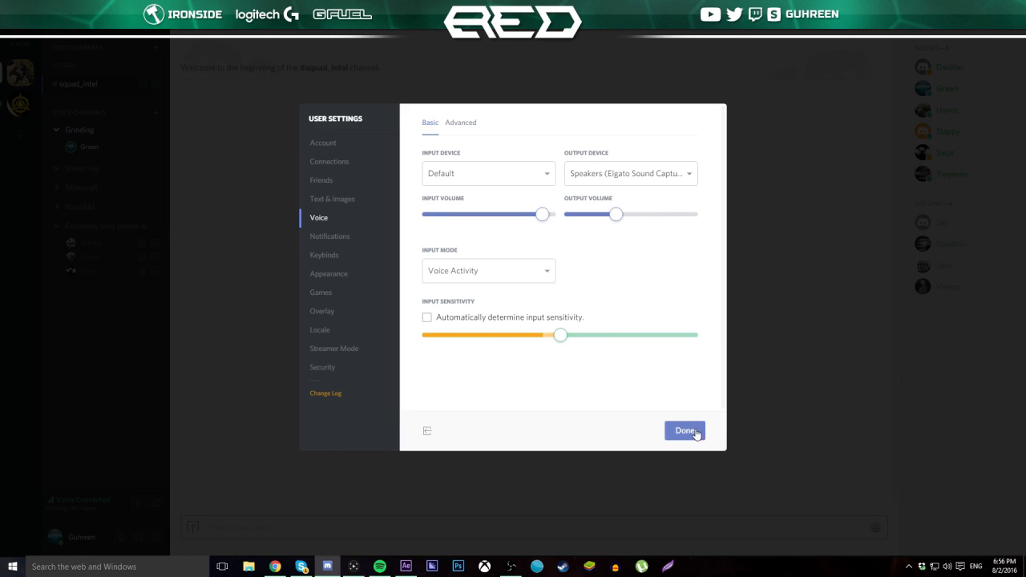
left_click(683, 429)
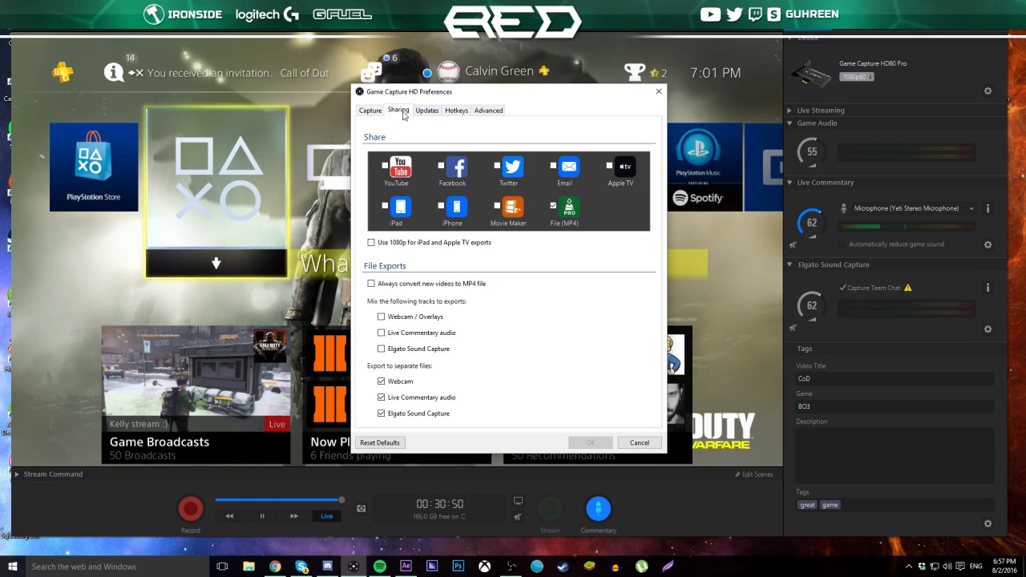
Step: Review the Capture and Sharing tabs with separate-file exports ticked, close preferences and select the CoD BO3 clip
left_click(369, 109)
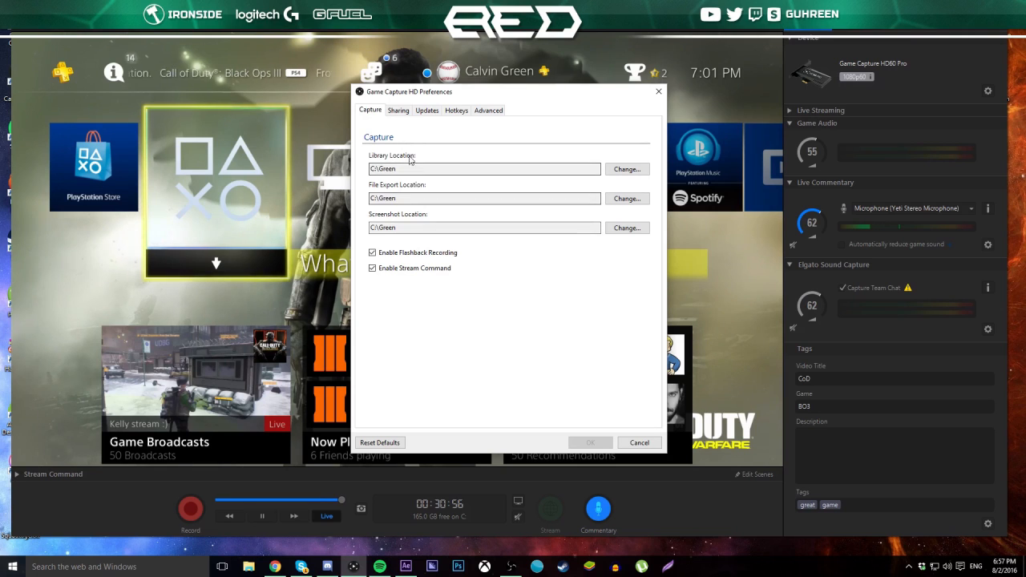
left_click(398, 109)
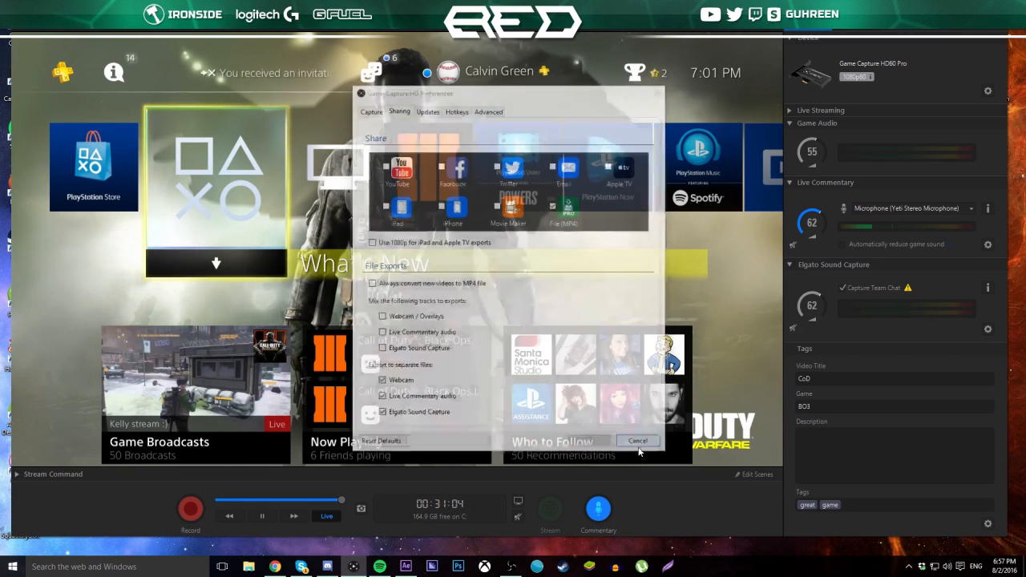
left_click(638, 439)
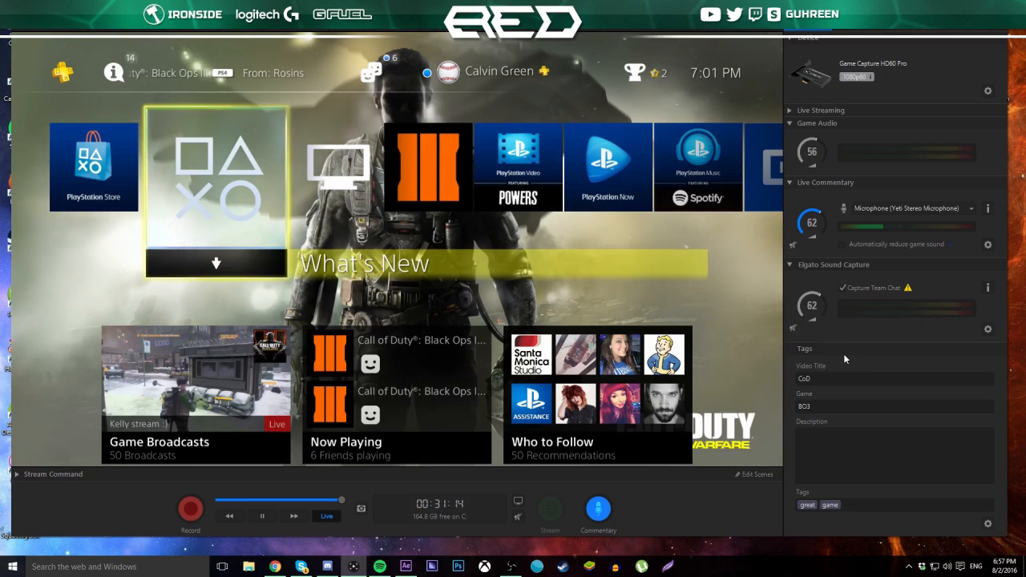
left_click(189, 510)
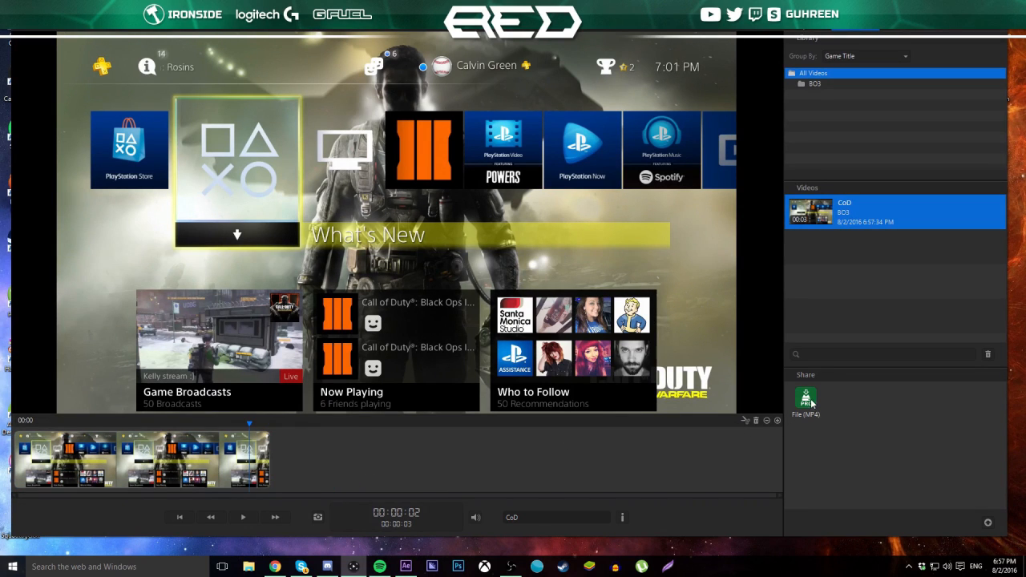
Step: Reveal the recording in Explorer and select the Sound Capture .m4a, Live Commentary .m4a and .mp4 files in turn
left_click(805, 401)
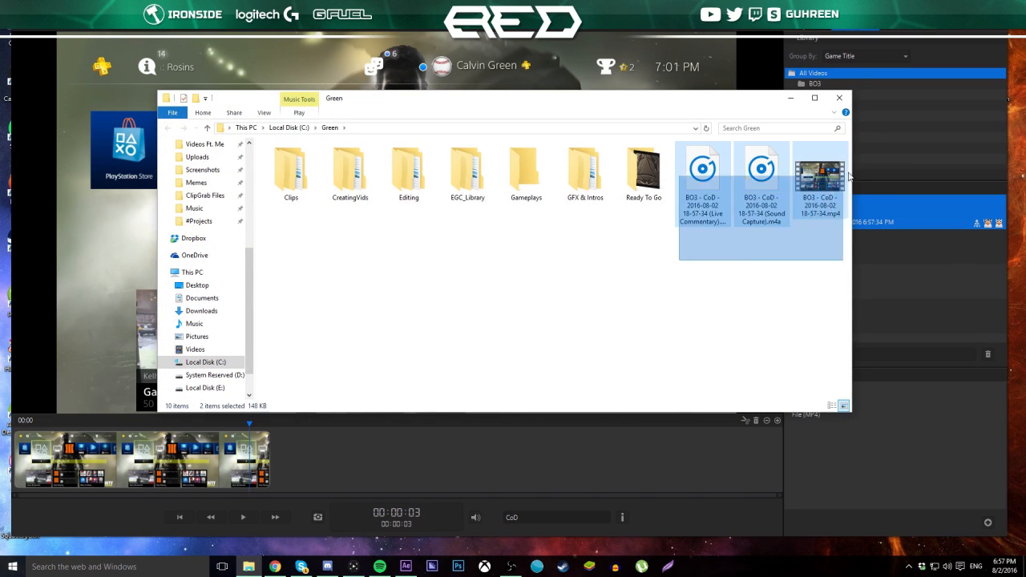
left_click(760, 168)
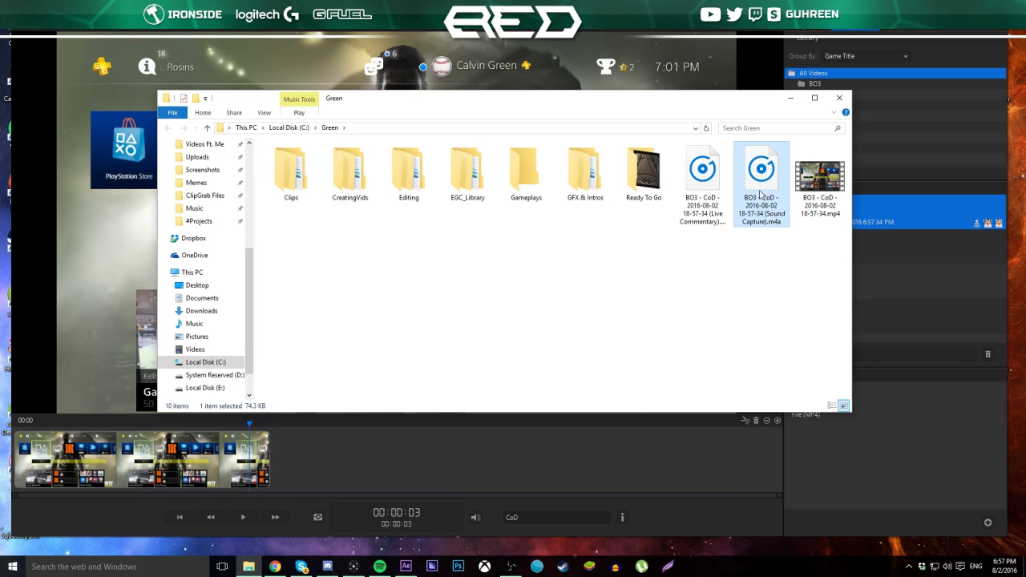
left_click(702, 173)
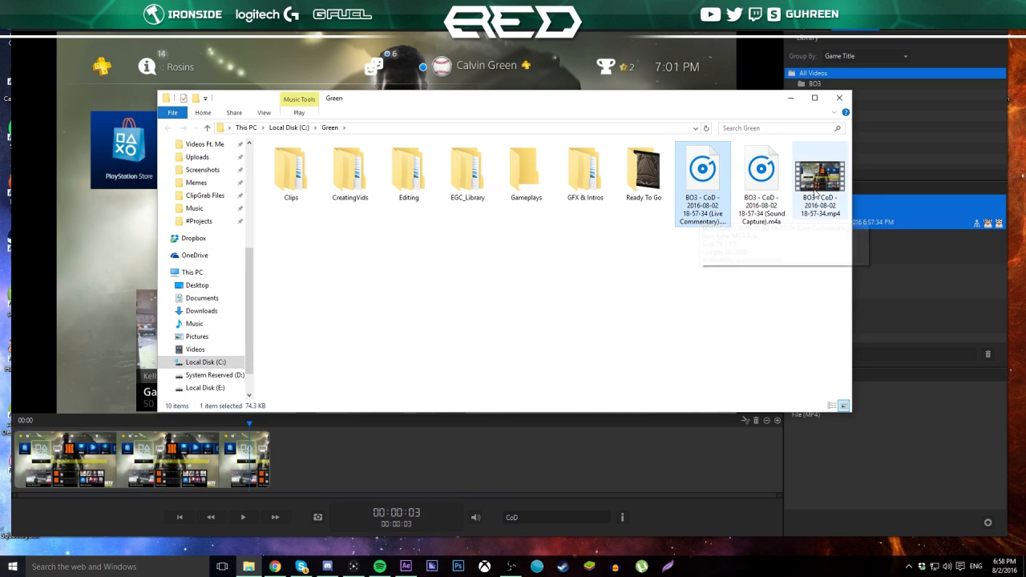
left_click(820, 174)
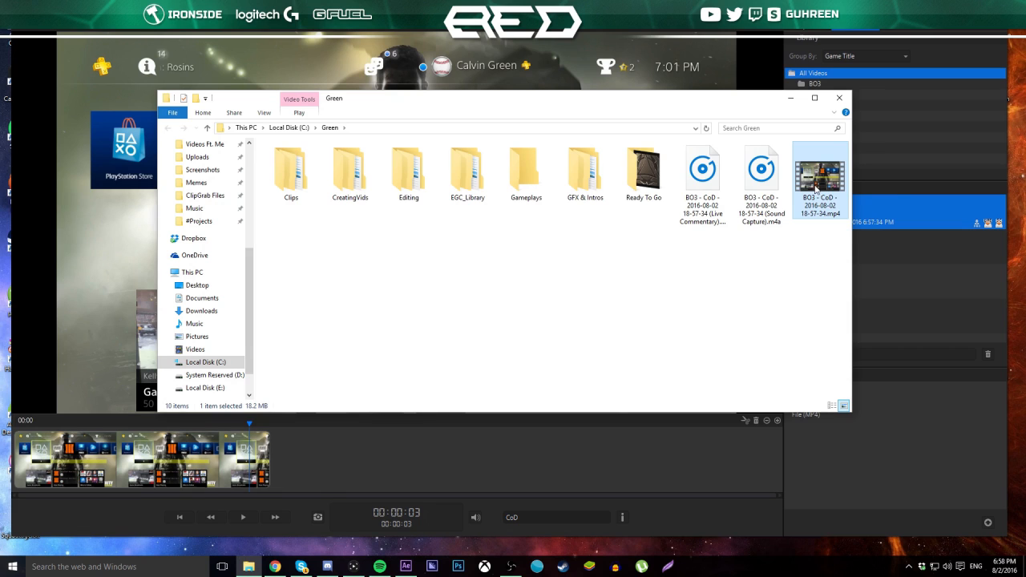
mouse_move(820, 184)
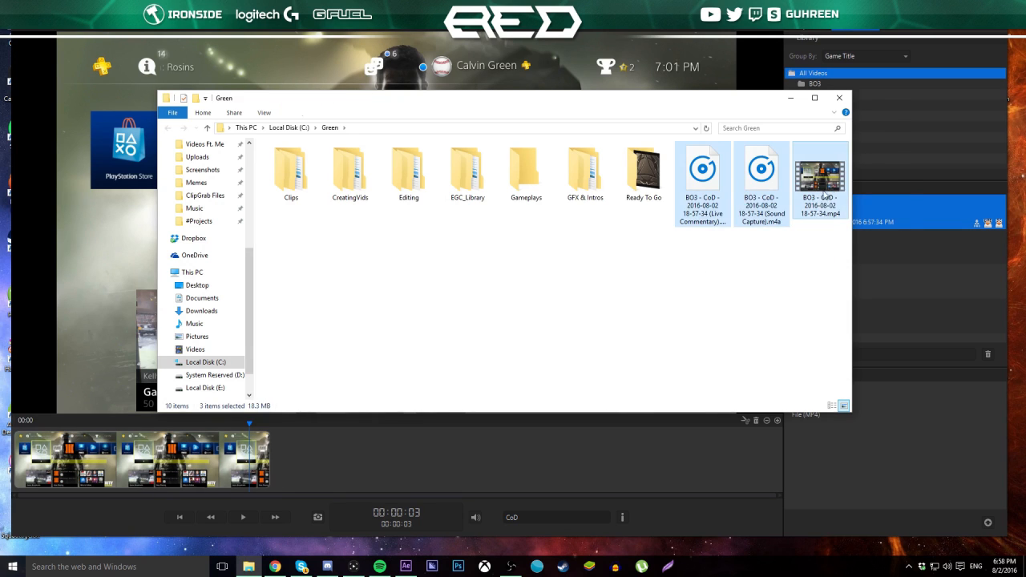
left_click(839, 98)
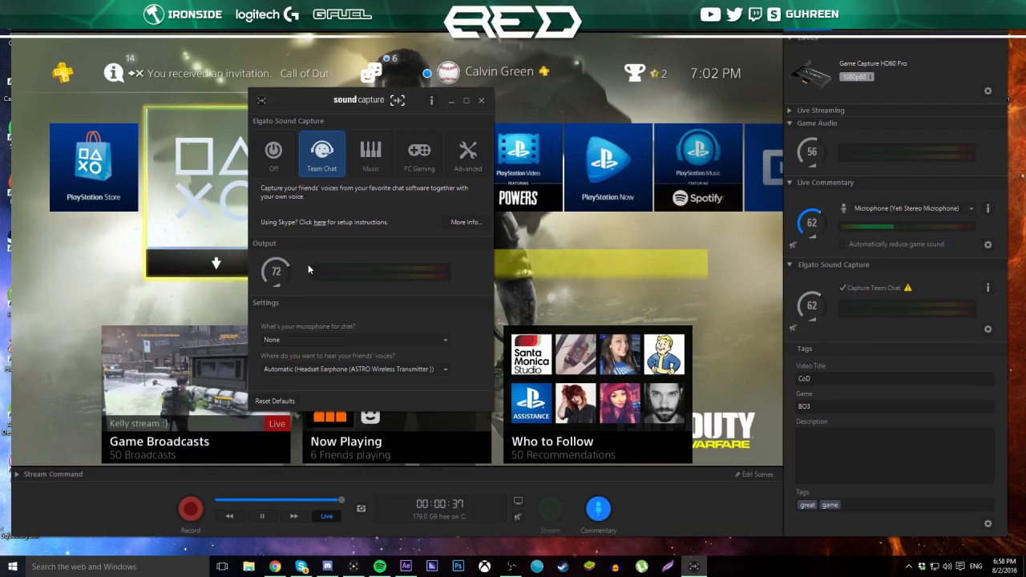
Step: Close the Elgato Sound Capture window, keeping Team Chat, and return to the main capture view
left_click(481, 100)
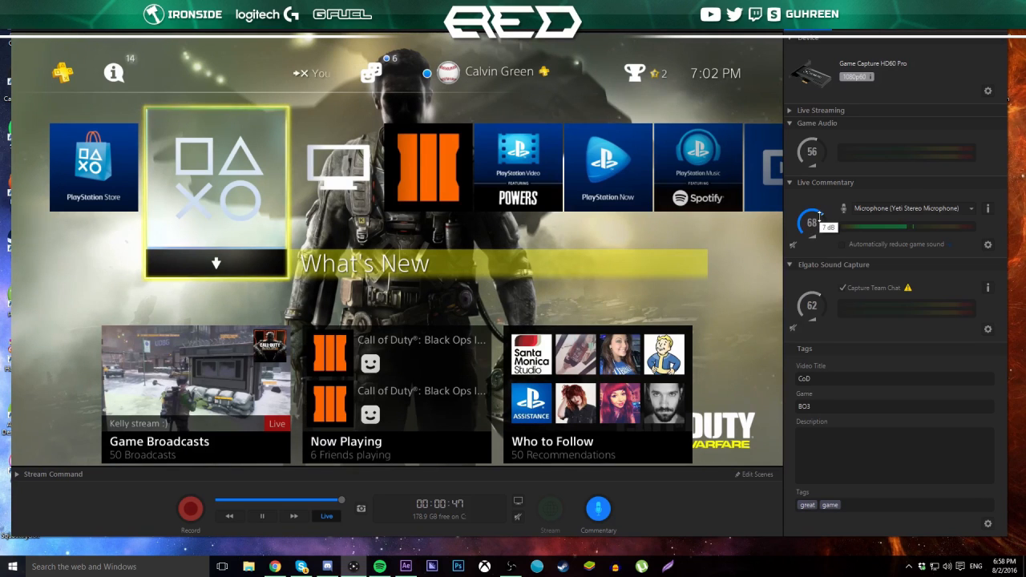
left_click_drag(811, 223, 812, 200)
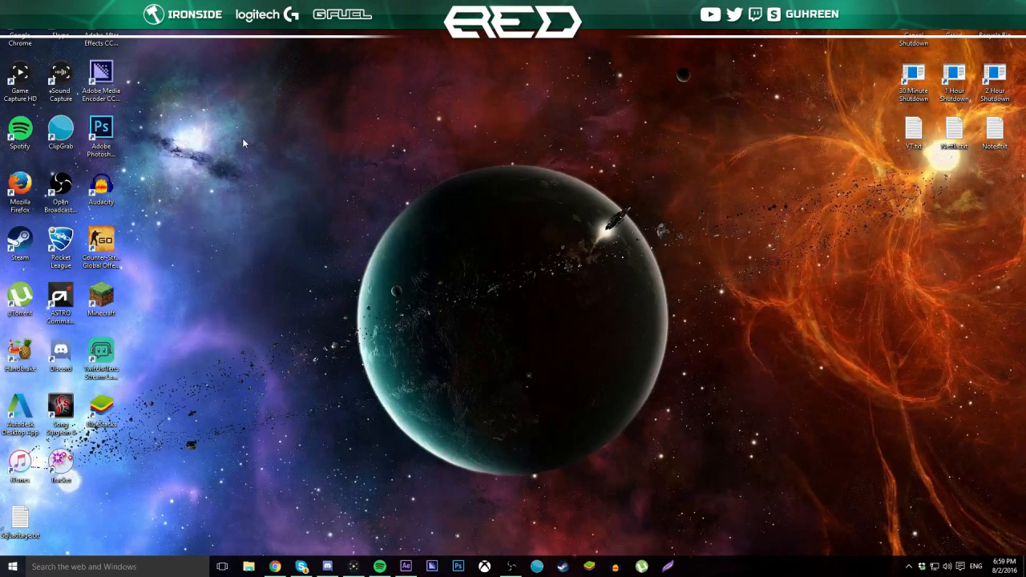
mouse_move(237, 151)
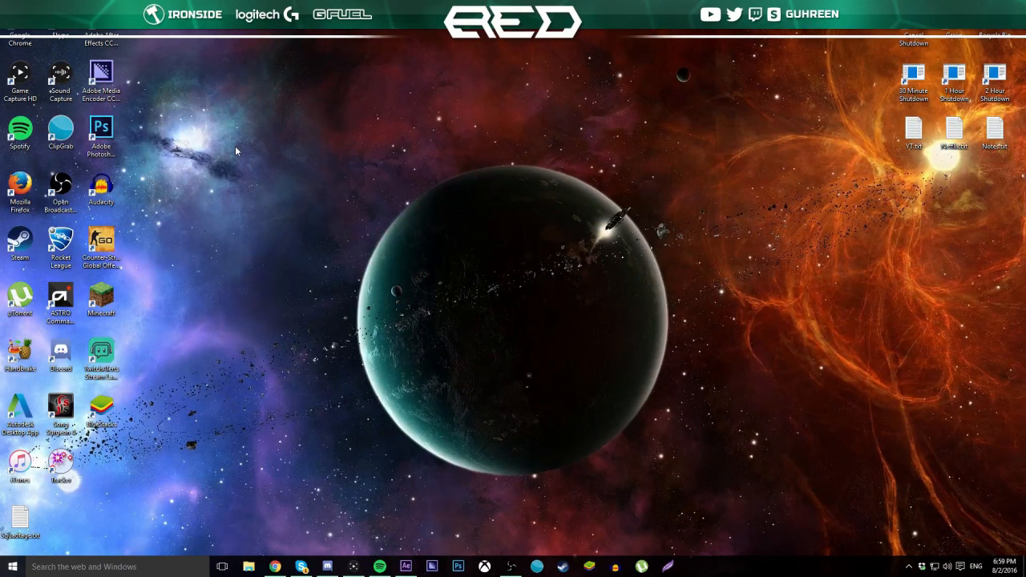
mouse_move(292, 523)
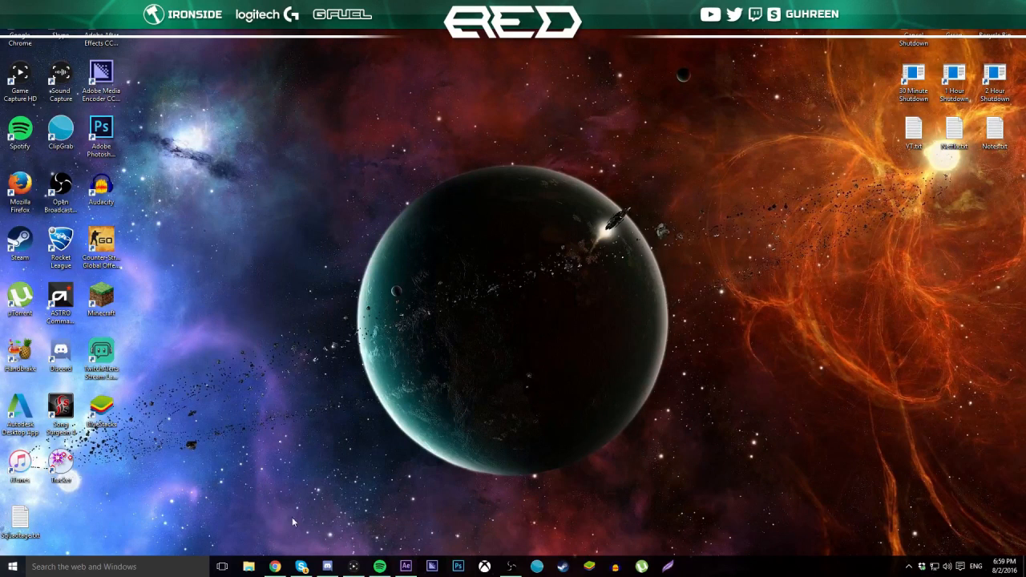
mouse_move(510, 568)
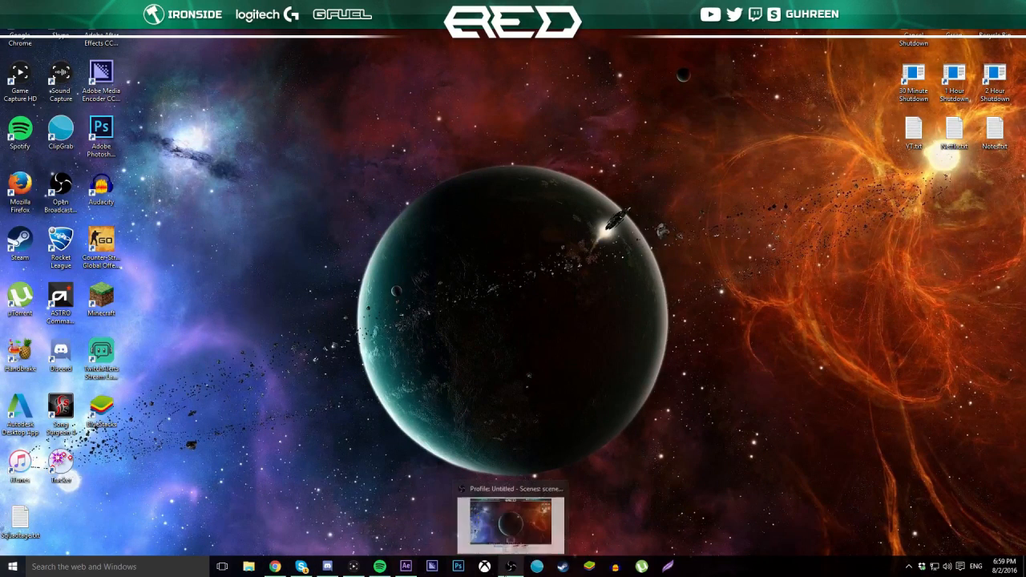
mouse_move(509, 567)
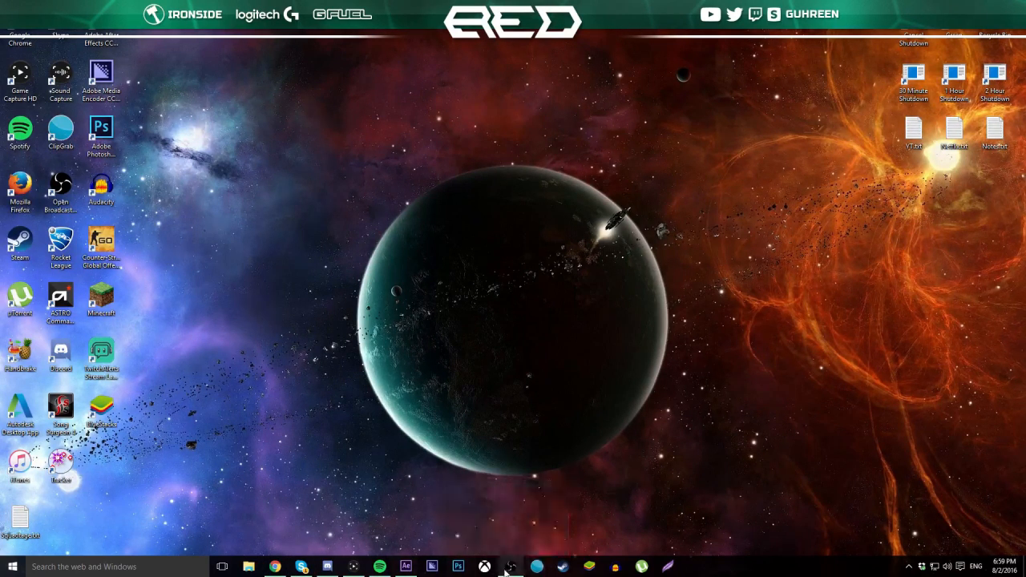